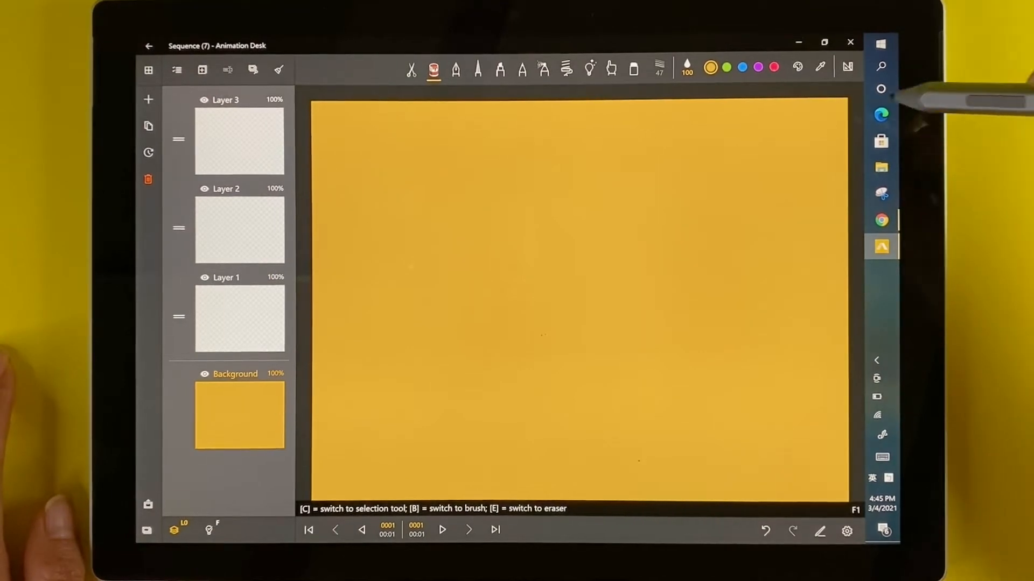
- Bring up a square-shaped quadrilateral ruler guide in the middle of the canvas
{"action": "left_click", "coordinate": [846, 64]}
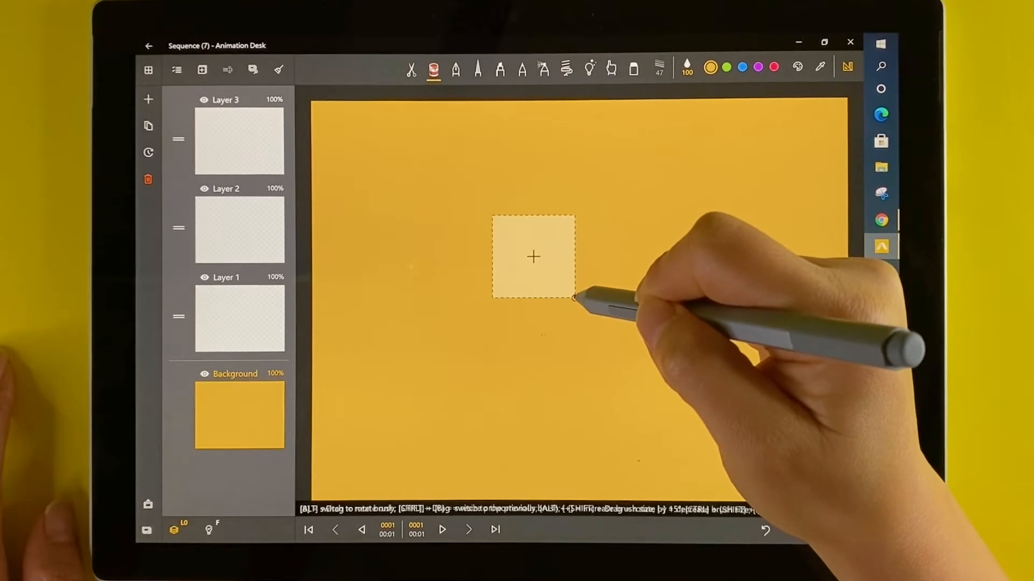
- Enlarge the square ruler, choose white, and trace a white square outline along it
{"action": "left_click_drag", "start_coordinate": [574, 301], "coordinate": [652, 375]}
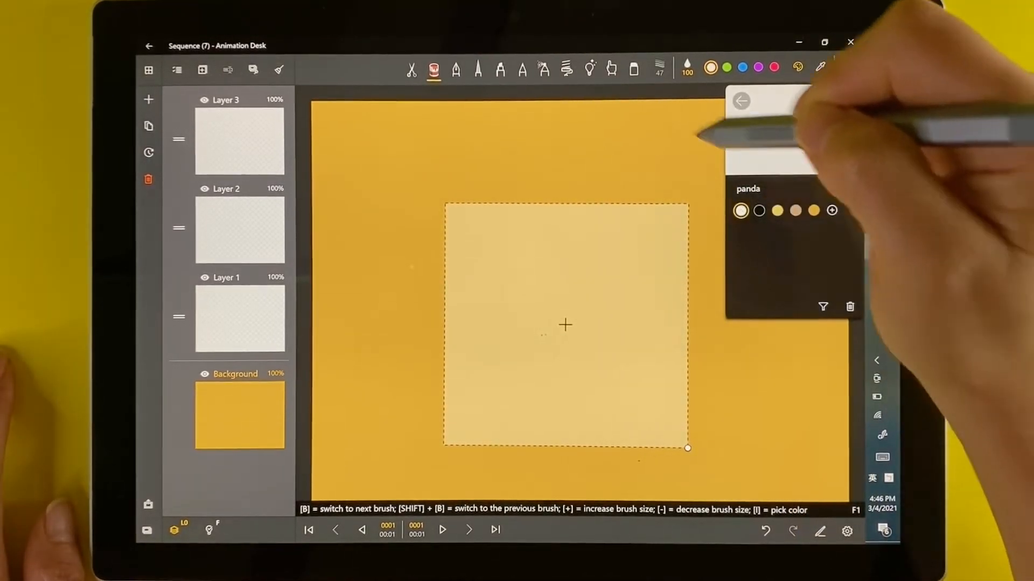
{"action": "left_click", "coordinate": [452, 69]}
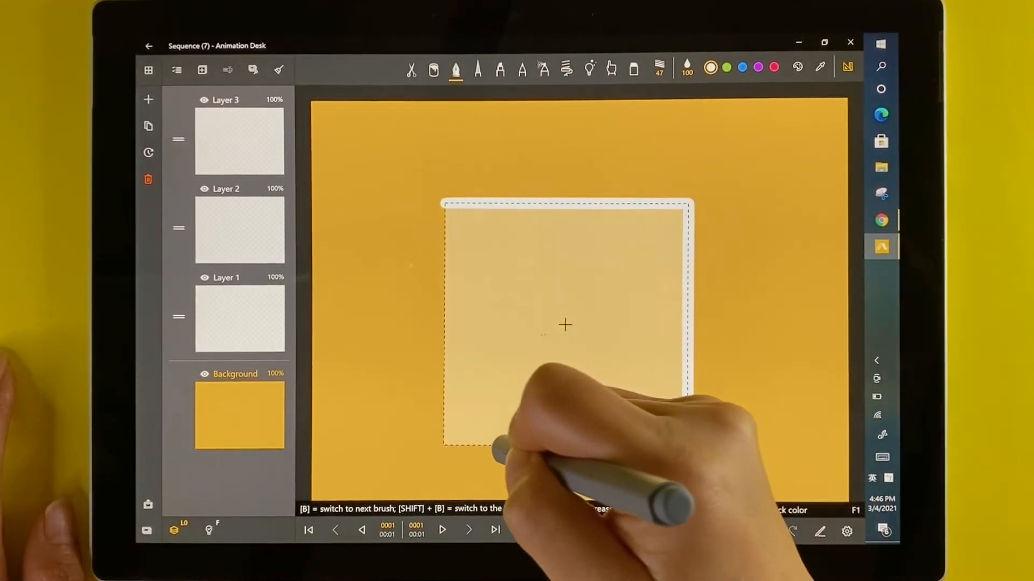
{"action": "left_click_drag", "start_coordinate": [448, 204], "coordinate": [686, 448]}
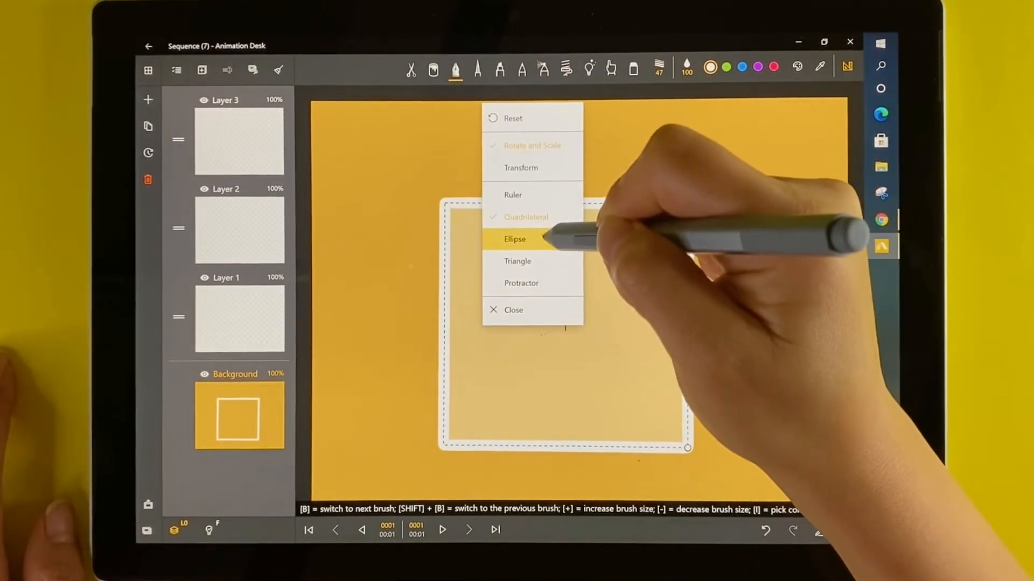
- Switch the ruler to an ellipse and move it over the square's top-left corner
{"action": "left_click", "coordinate": [515, 239]}
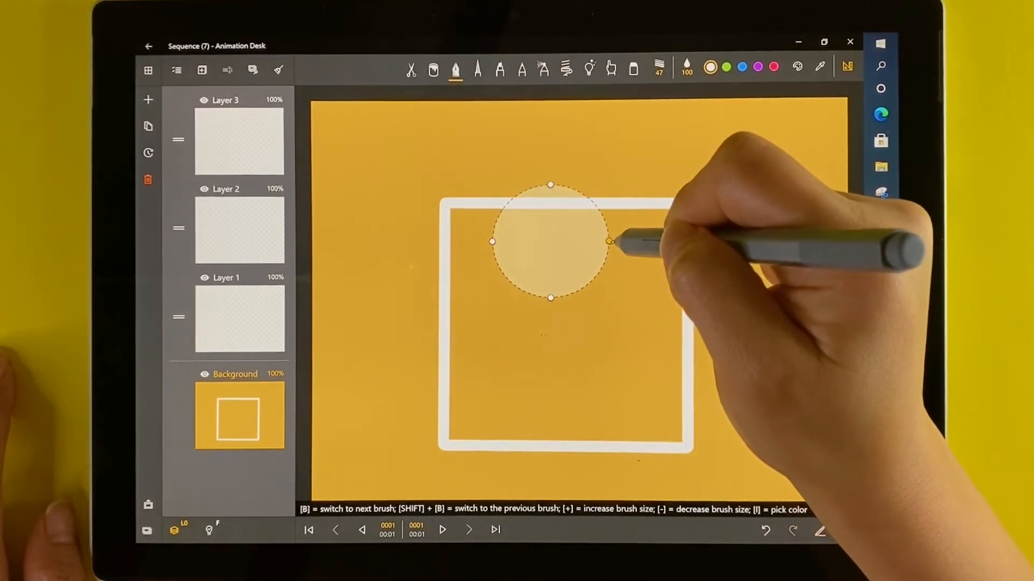
{"action": "left_click_drag", "start_coordinate": [551, 242], "coordinate": [441, 195]}
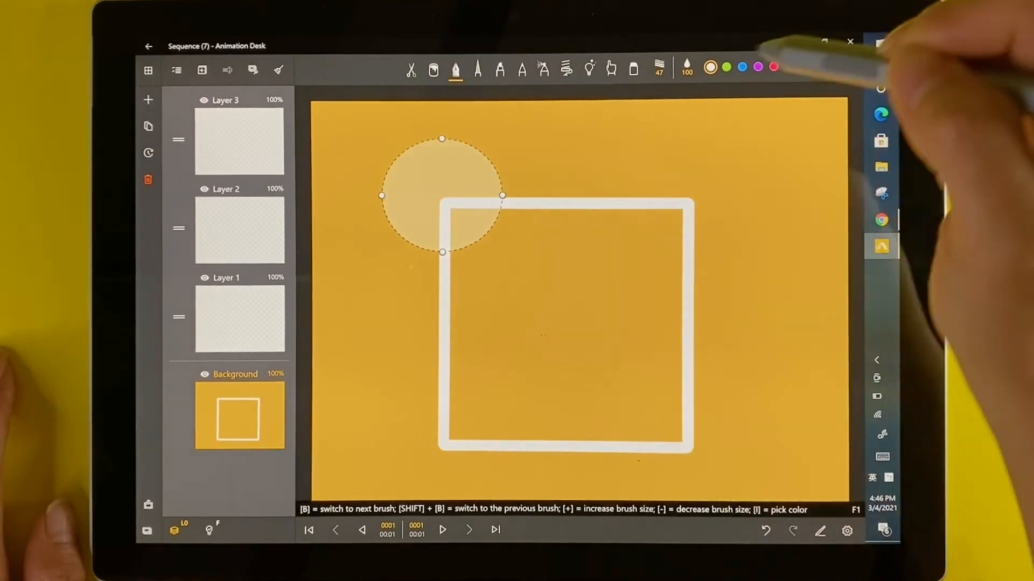